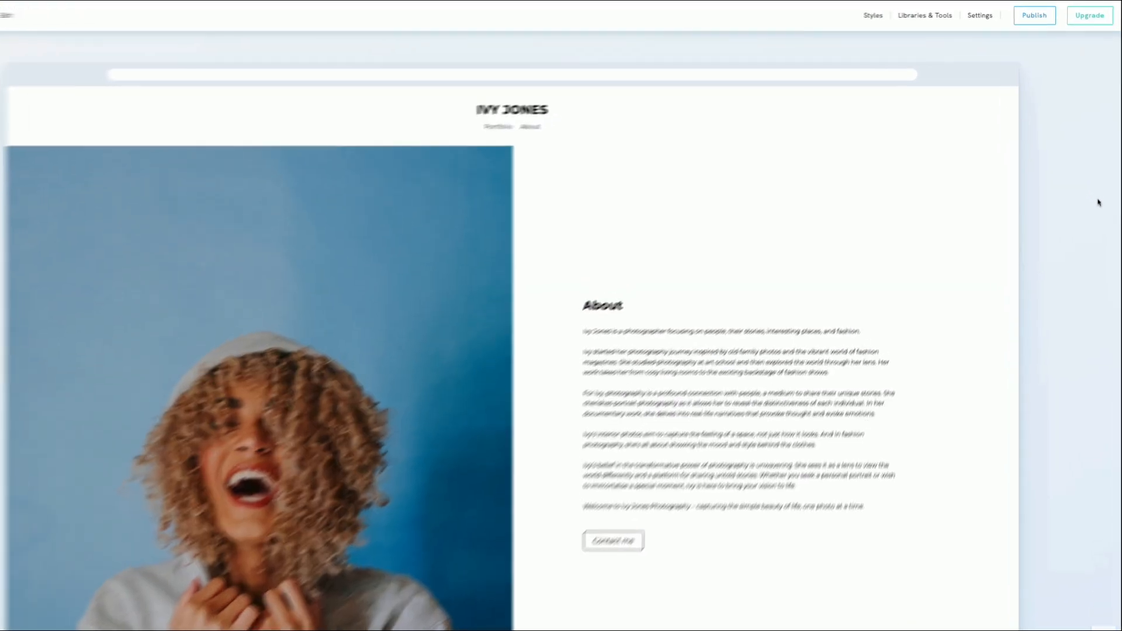
- Preview the Roboto Slab, Playfair Display, Poppins and Oswald font combinations, then reapply Montserrat
left_click(872, 16)
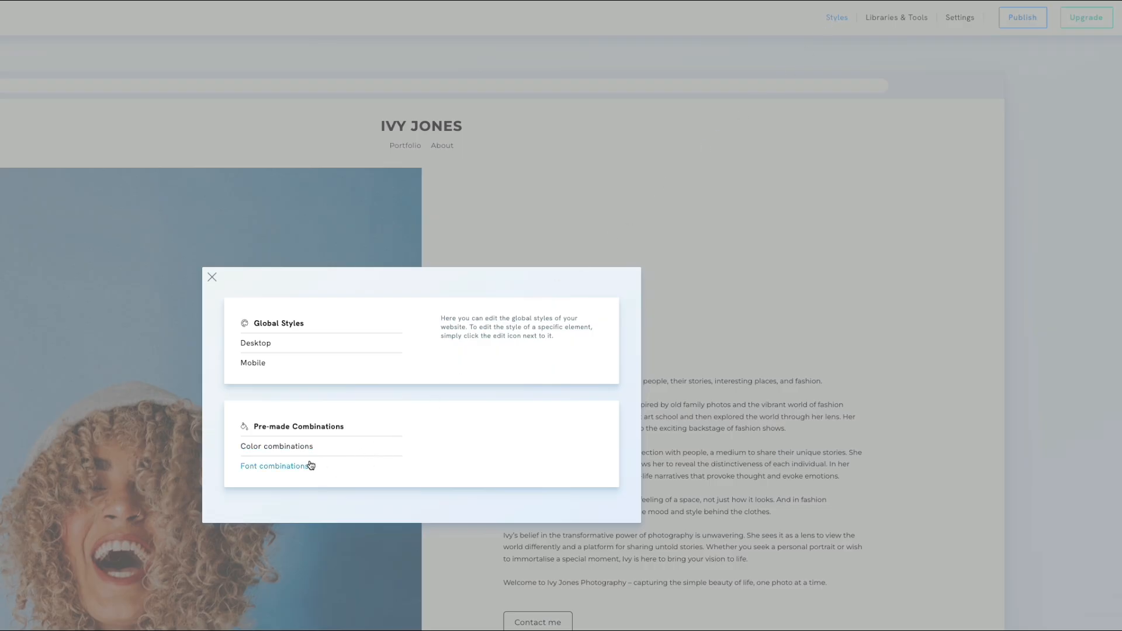
left_click(274, 466)
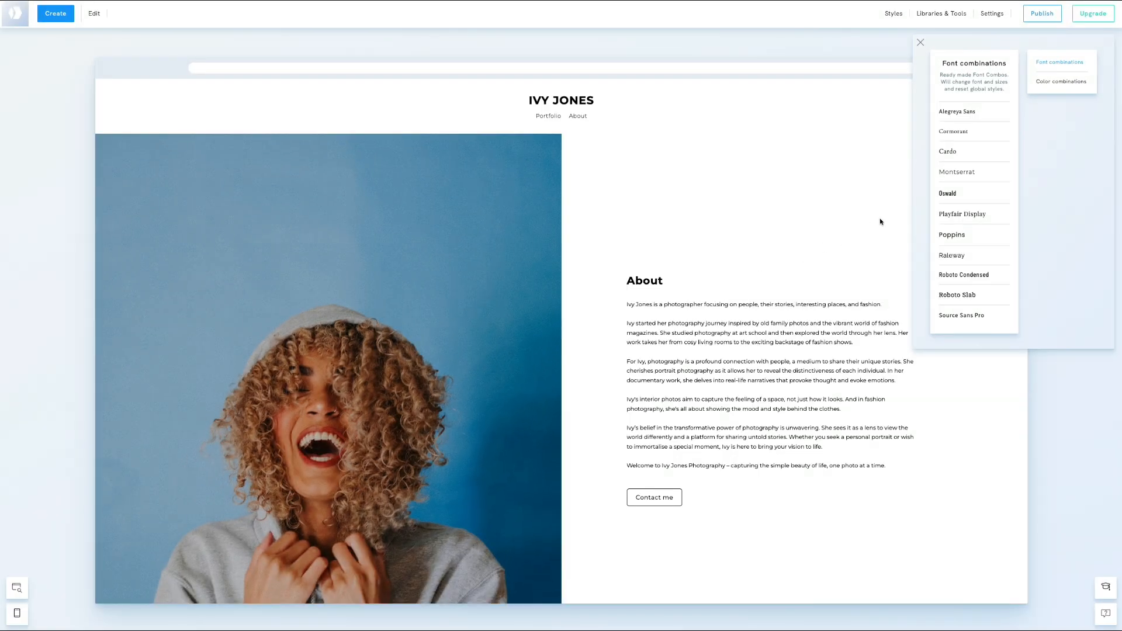
left_click(948, 193)
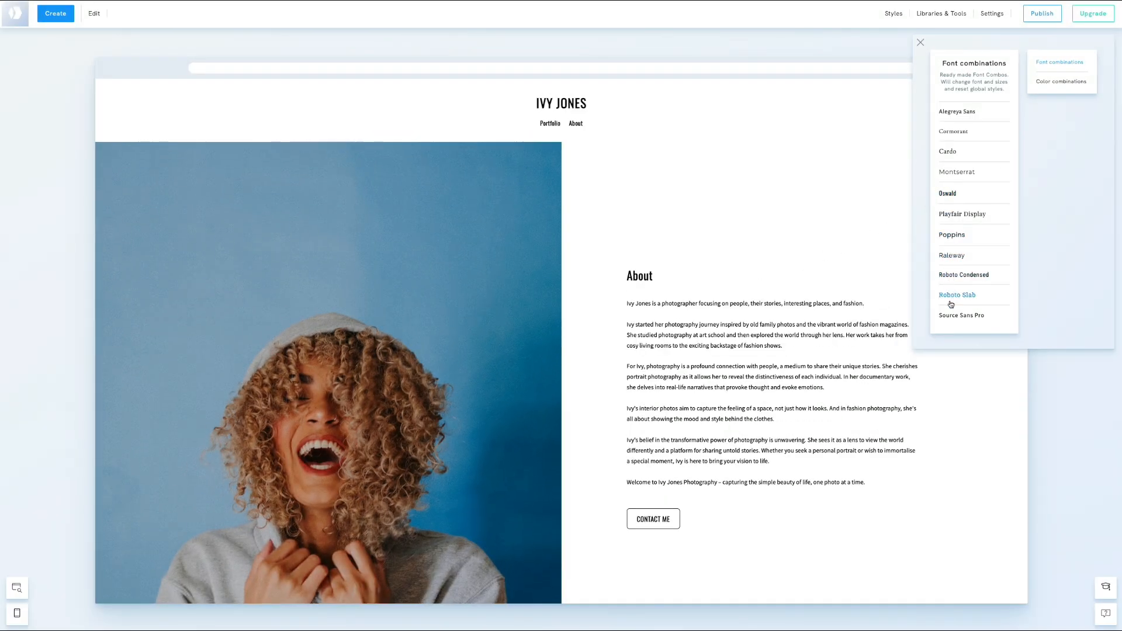
left_click(948, 193)
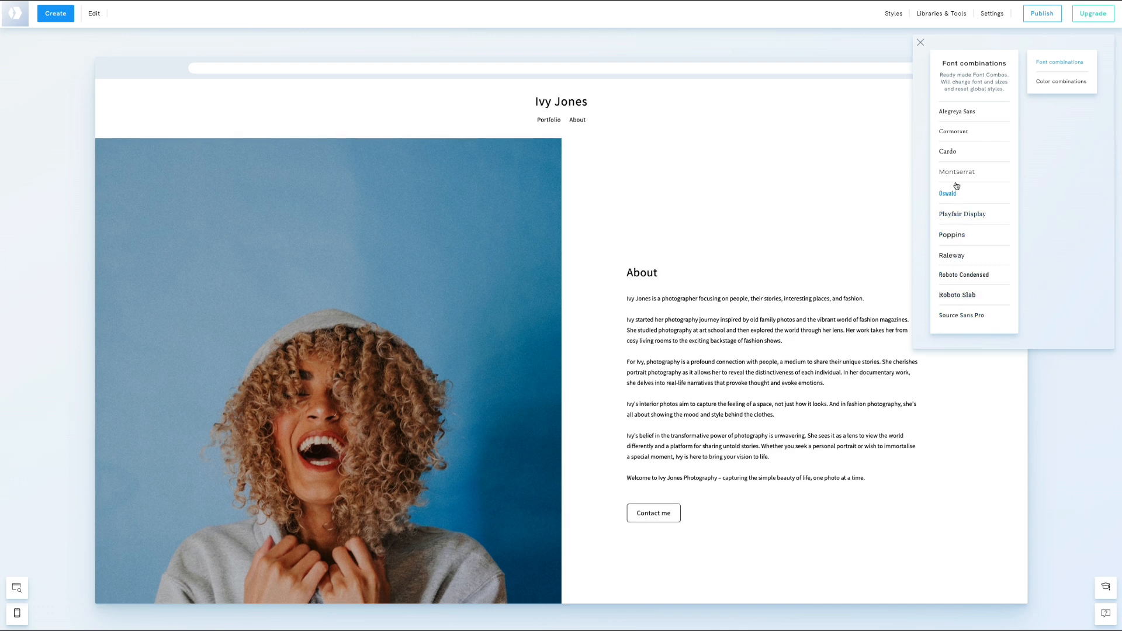
left_click(946, 193)
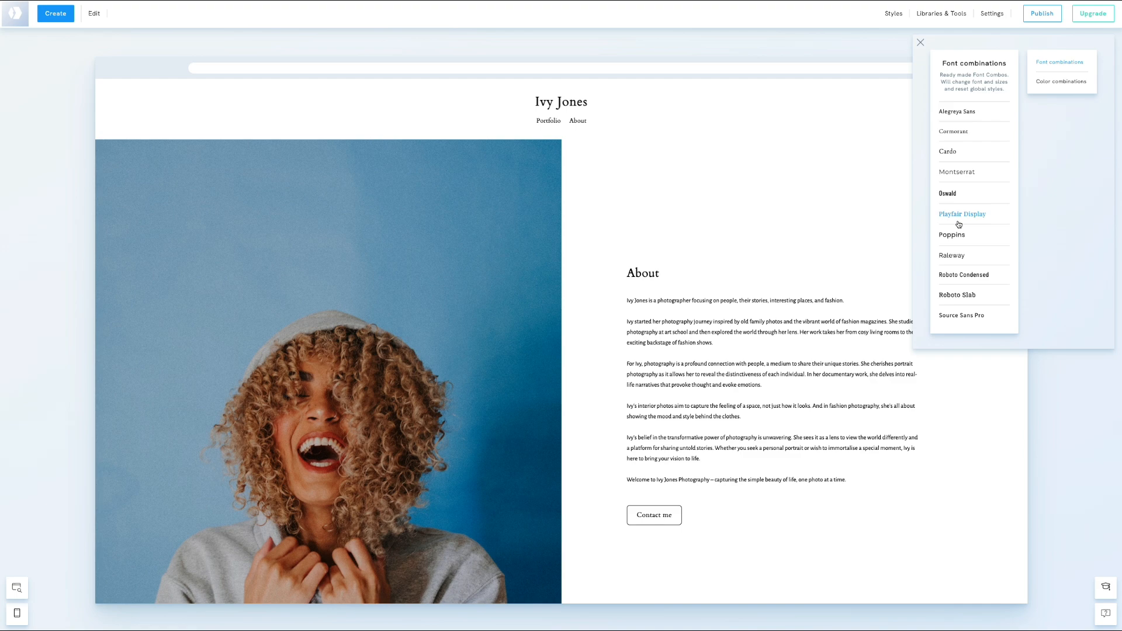
left_click(951, 235)
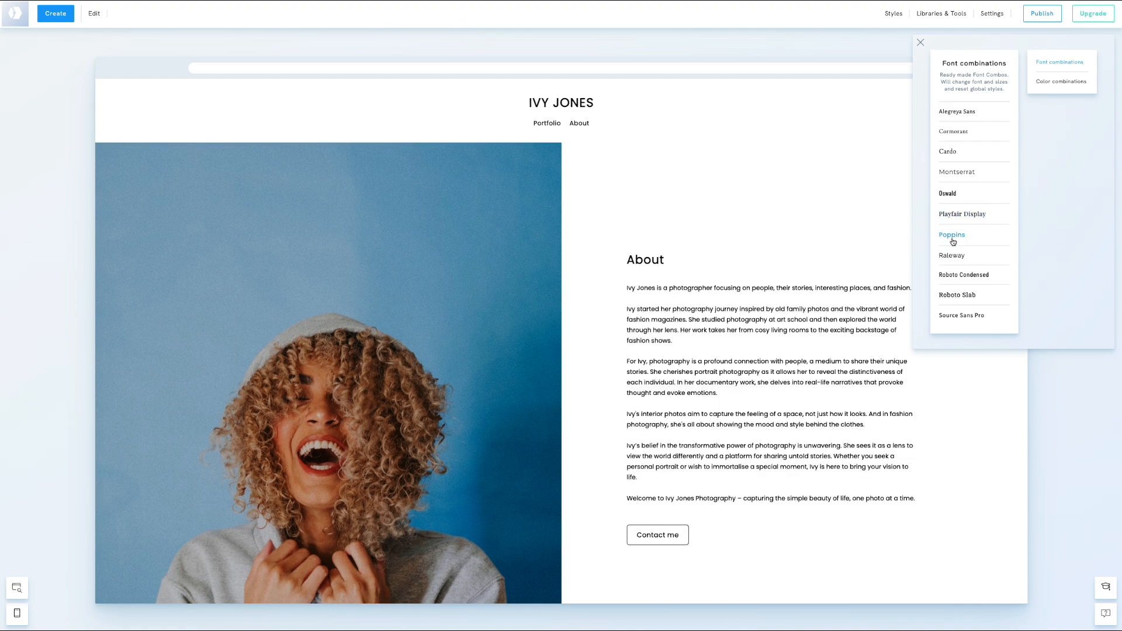
mouse_move(947, 195)
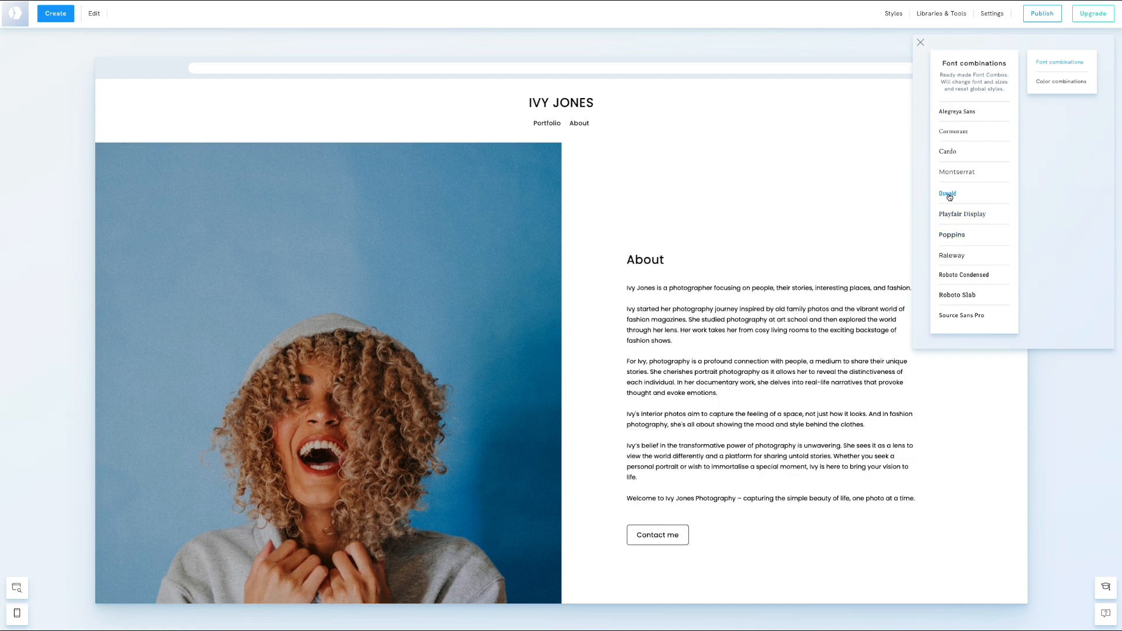
left_click(947, 193)
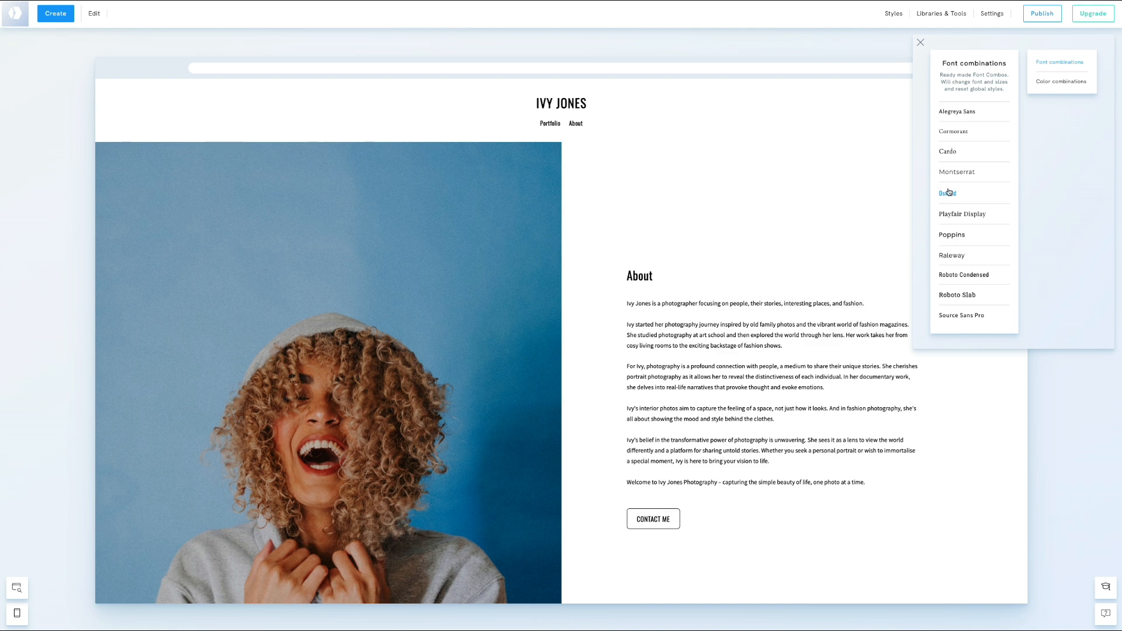
left_click(957, 171)
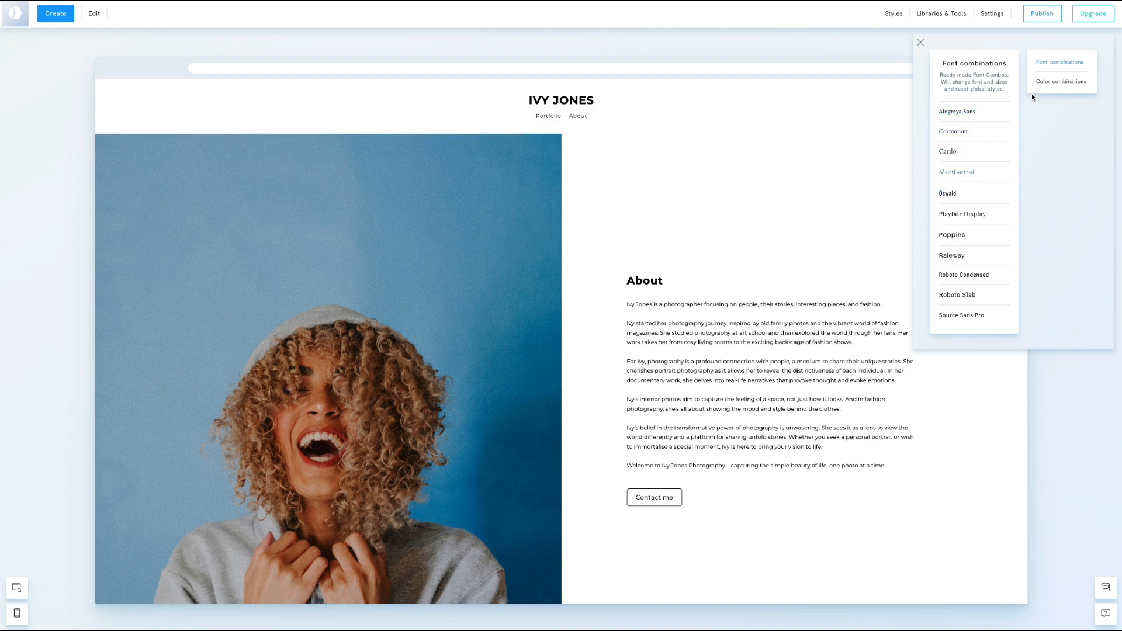
- Open the colour combinations, preview a dark scheme, then switch back to a light one
left_click(1063, 81)
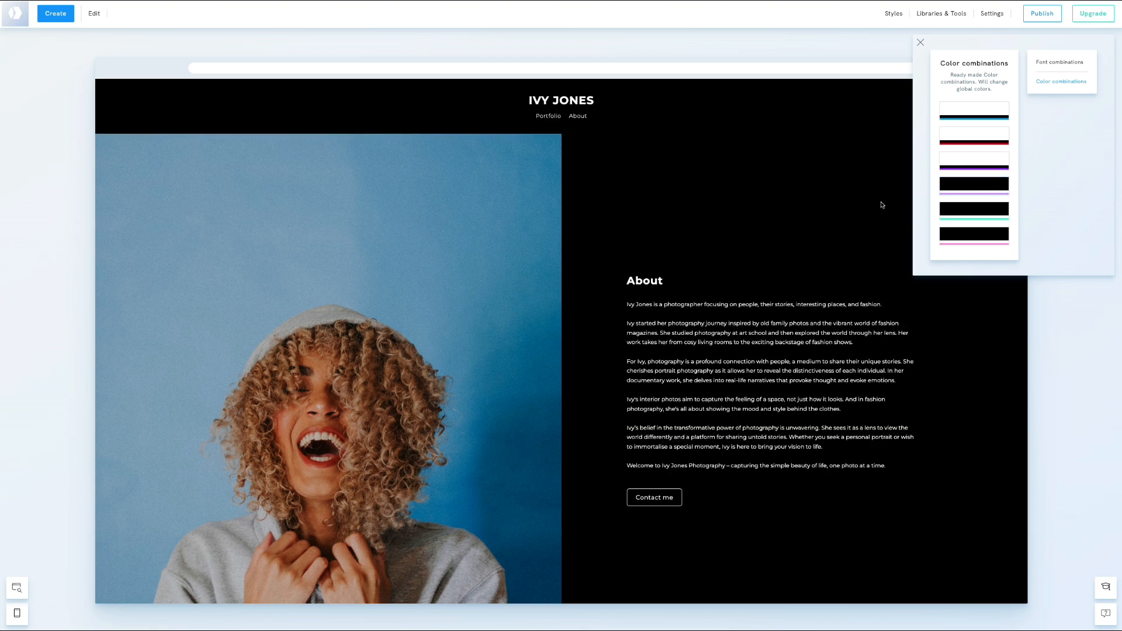
mouse_move(570, 117)
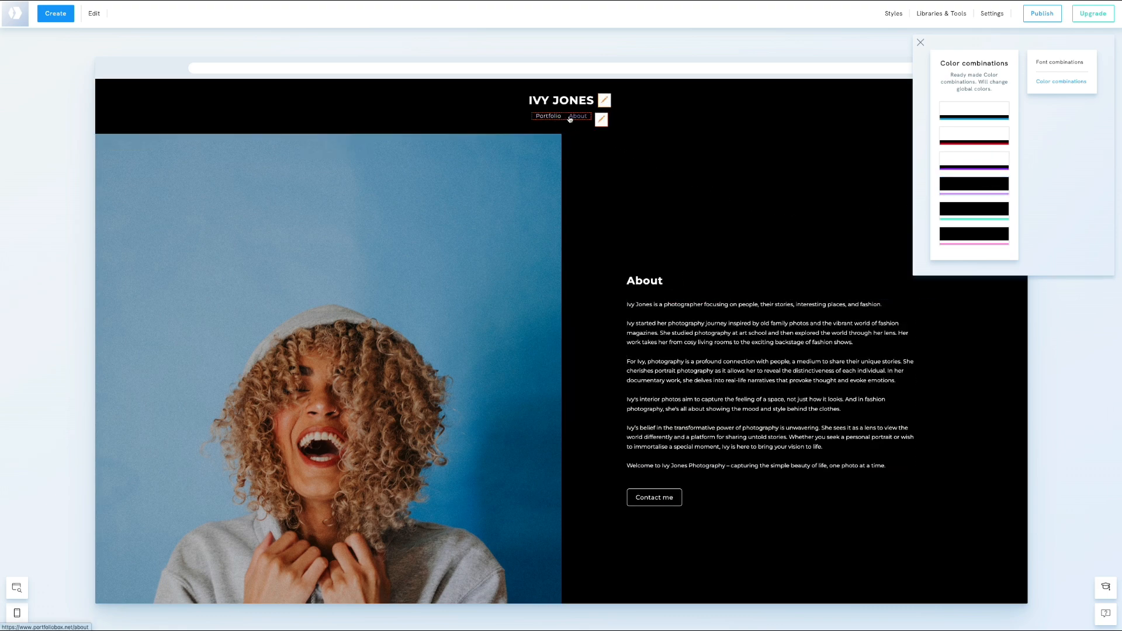
left_click(974, 110)
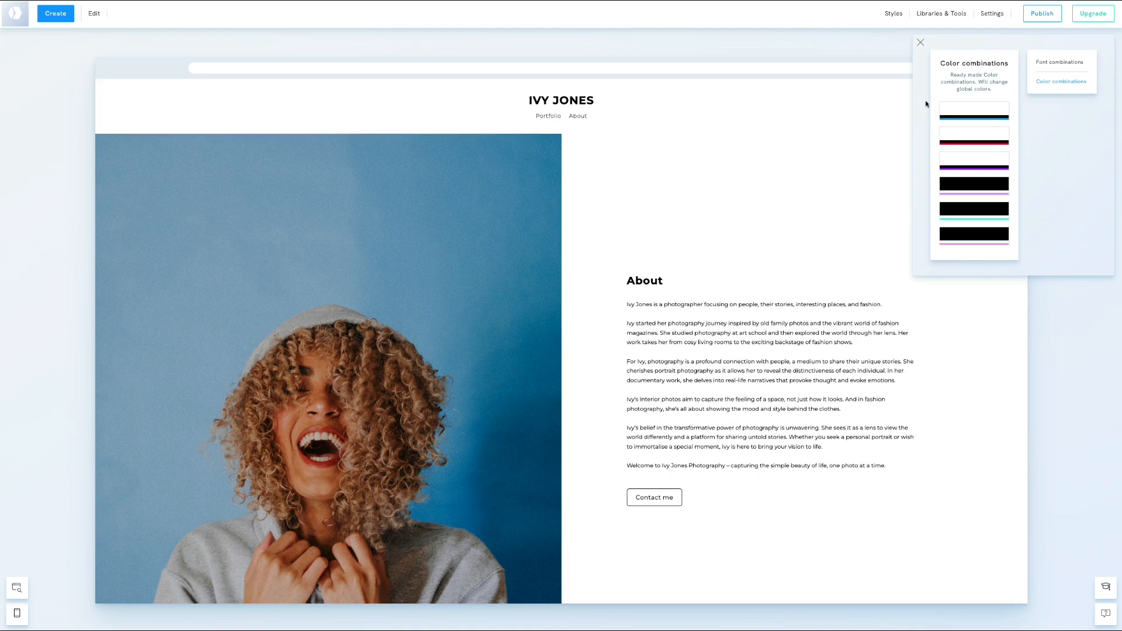
- Set the About heading's text colour to teal and drag its font size larger
left_click(922, 42)
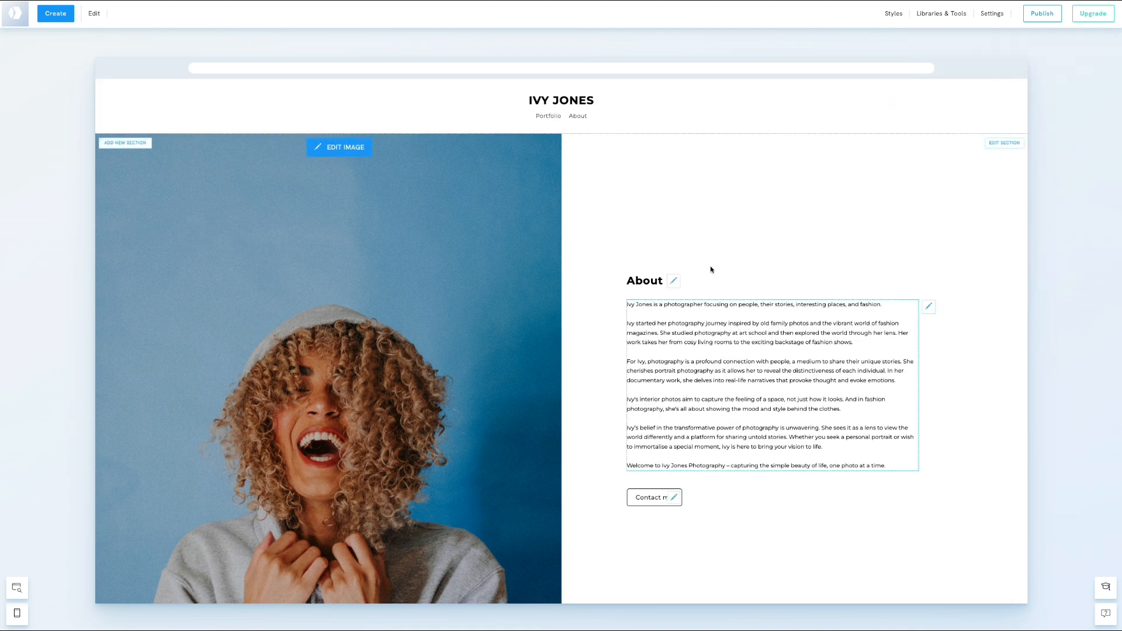
mouse_move(673, 281)
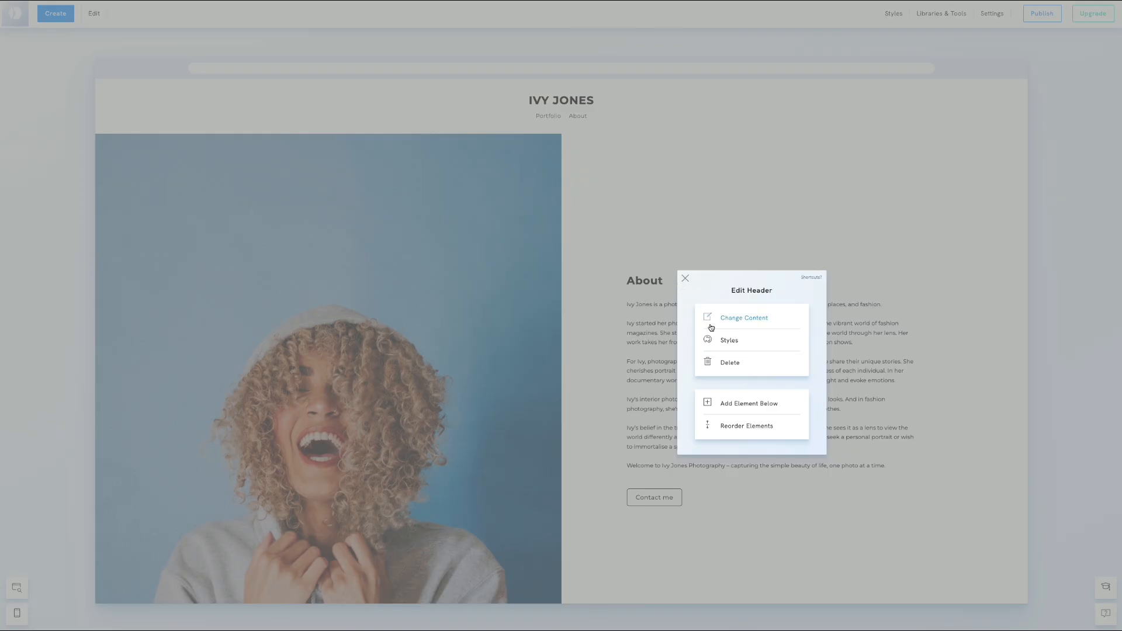
mouse_move(717, 342)
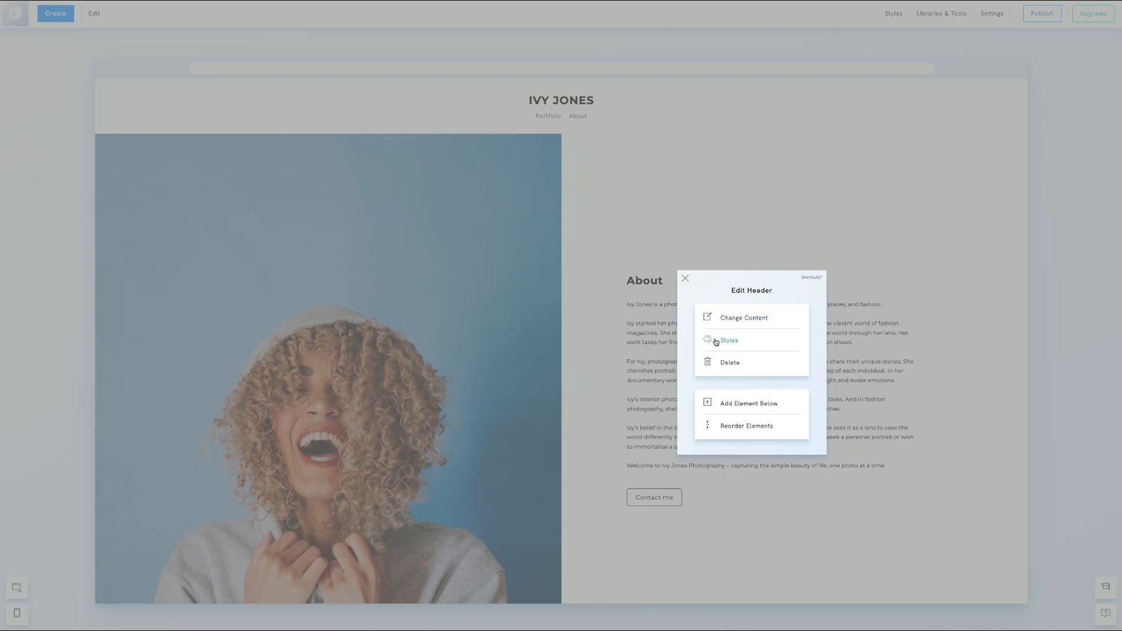
left_click(729, 340)
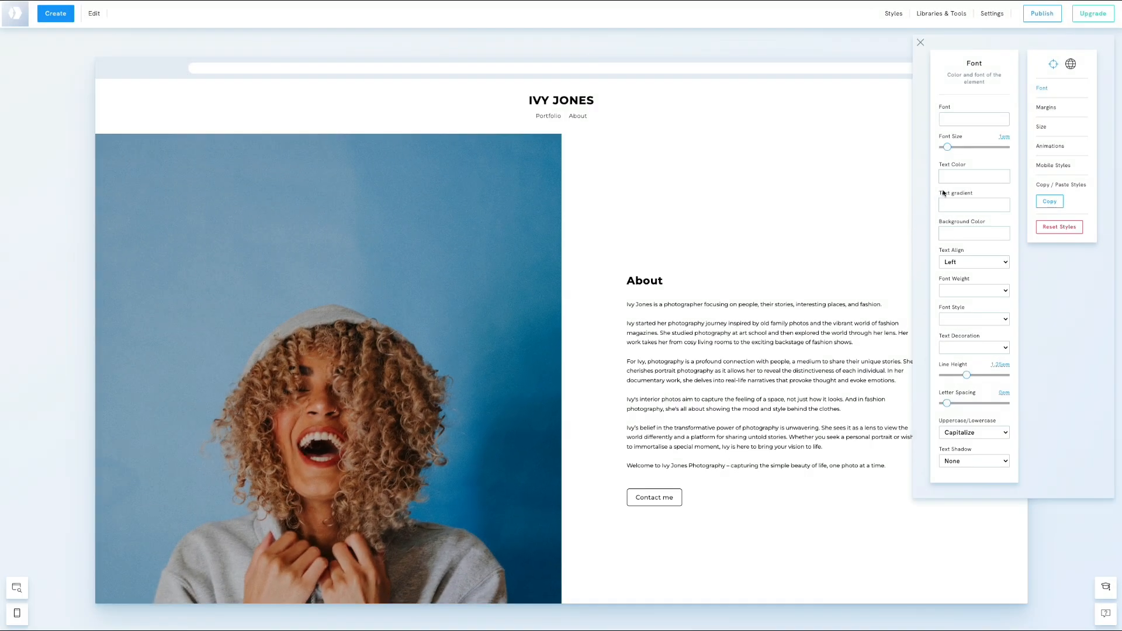
left_click(974, 176)
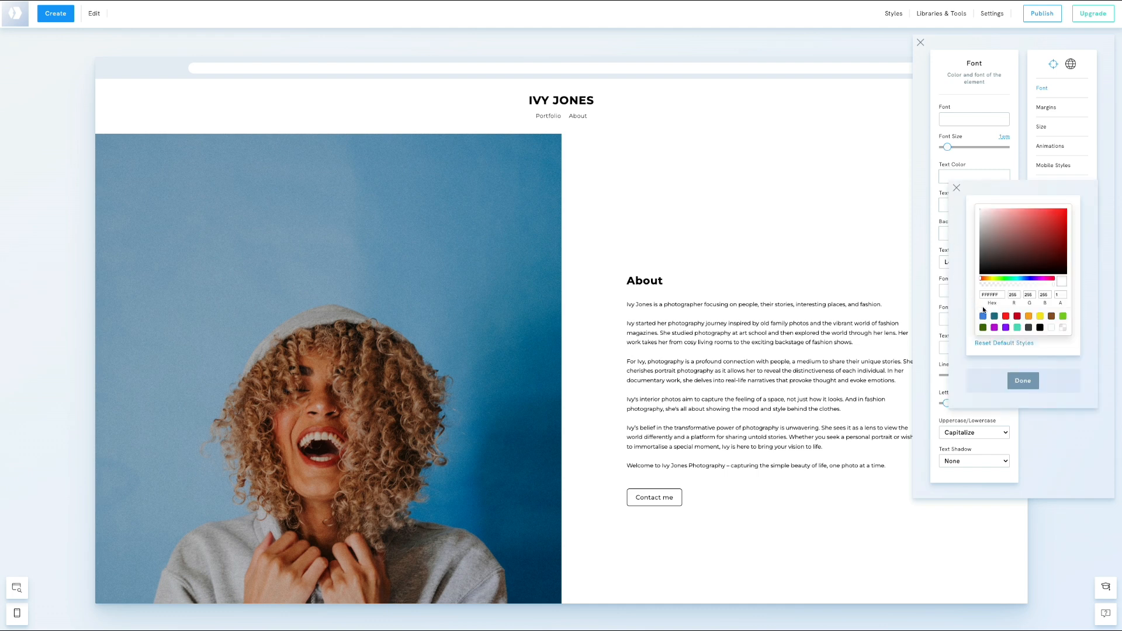
left_click(1047, 237)
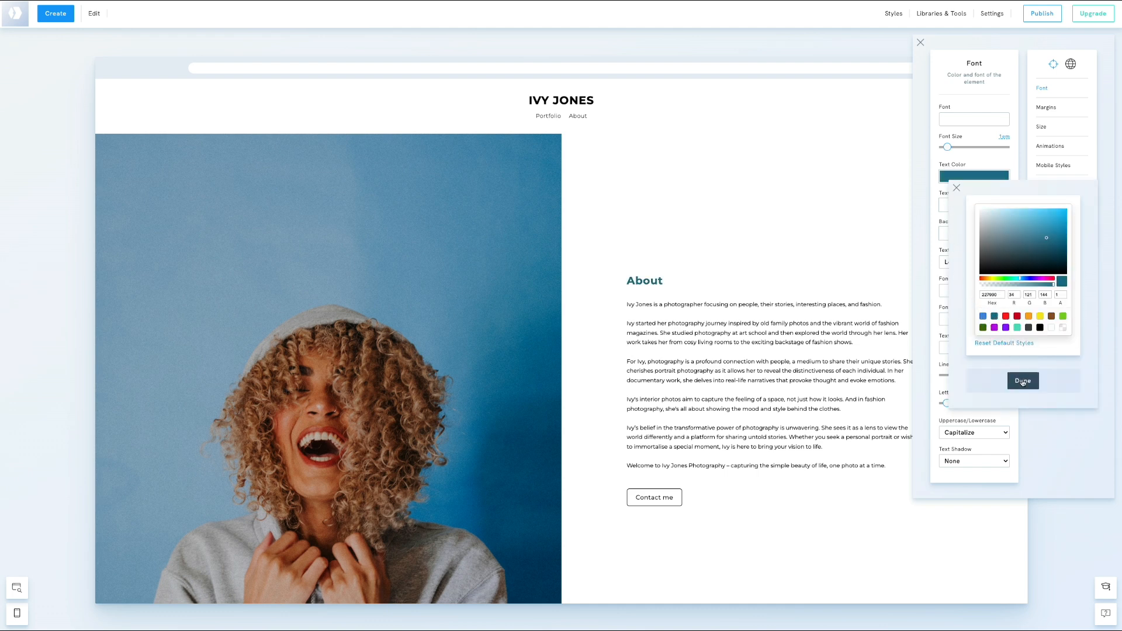
left_click(1023, 380)
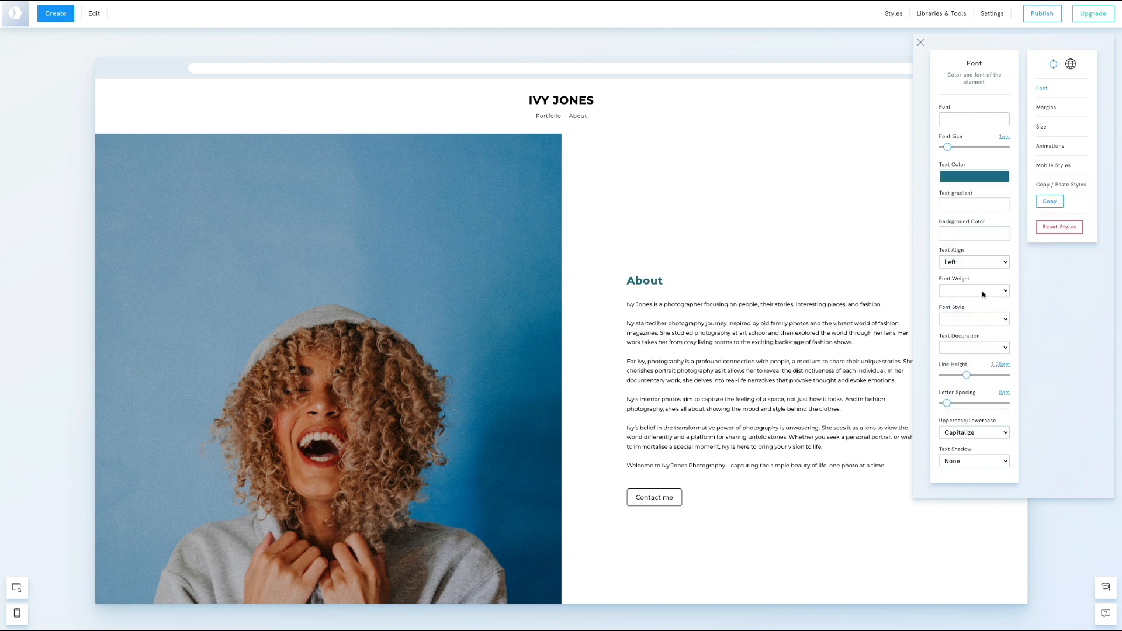
left_click_drag(947, 146, 957, 146)
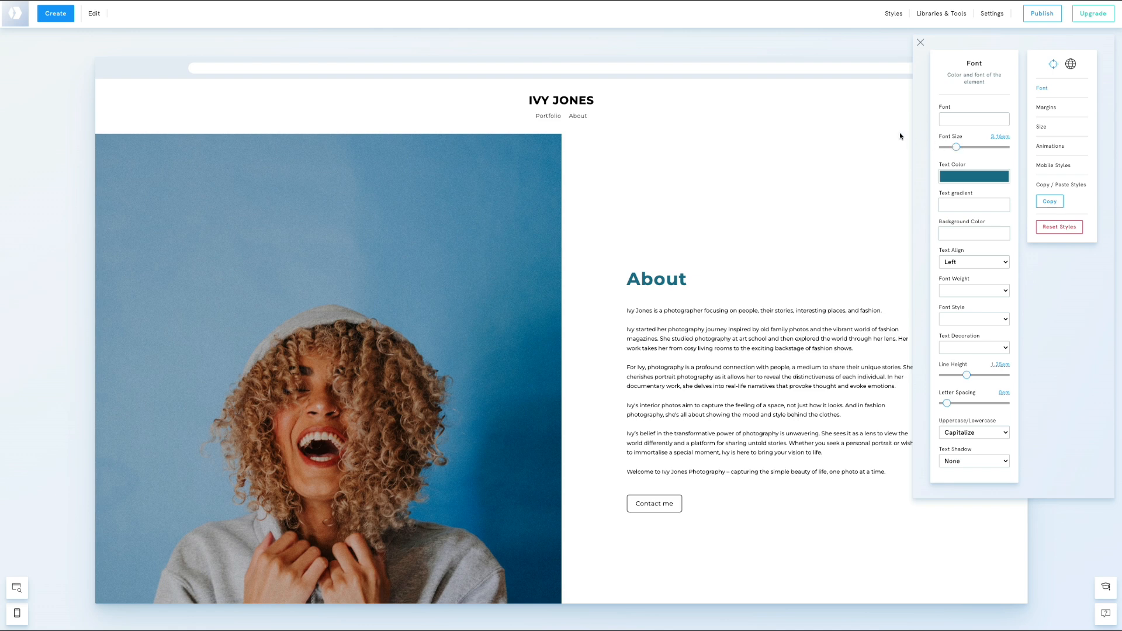
left_click(921, 42)
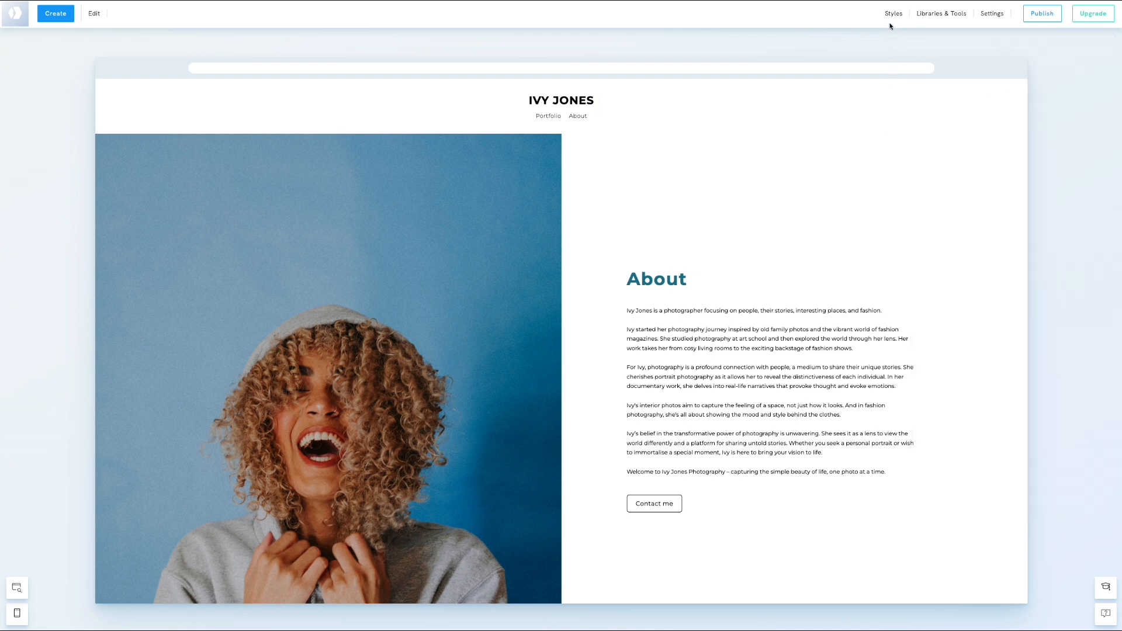
- Raise the global desktop text font size to about 1.26em
left_click(894, 13)
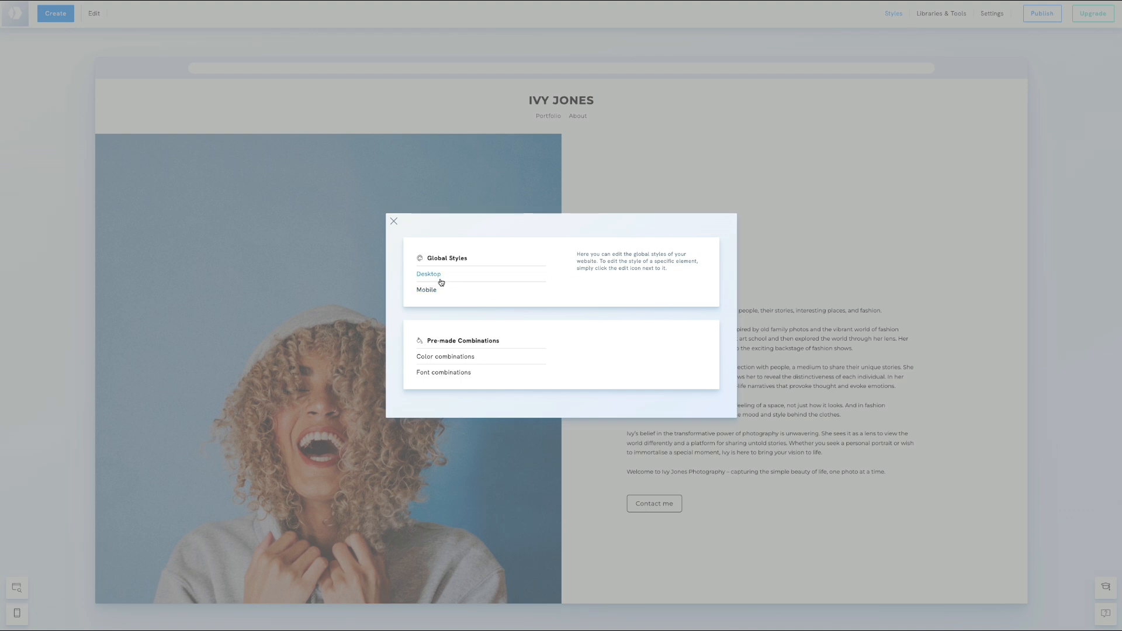
left_click(428, 274)
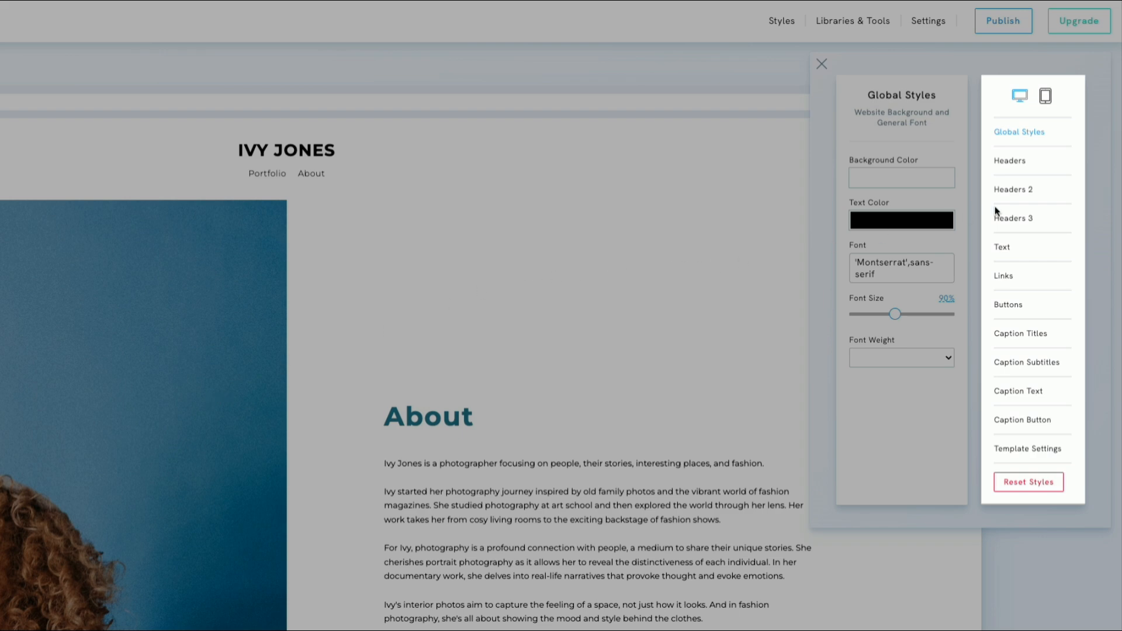
left_click(1002, 247)
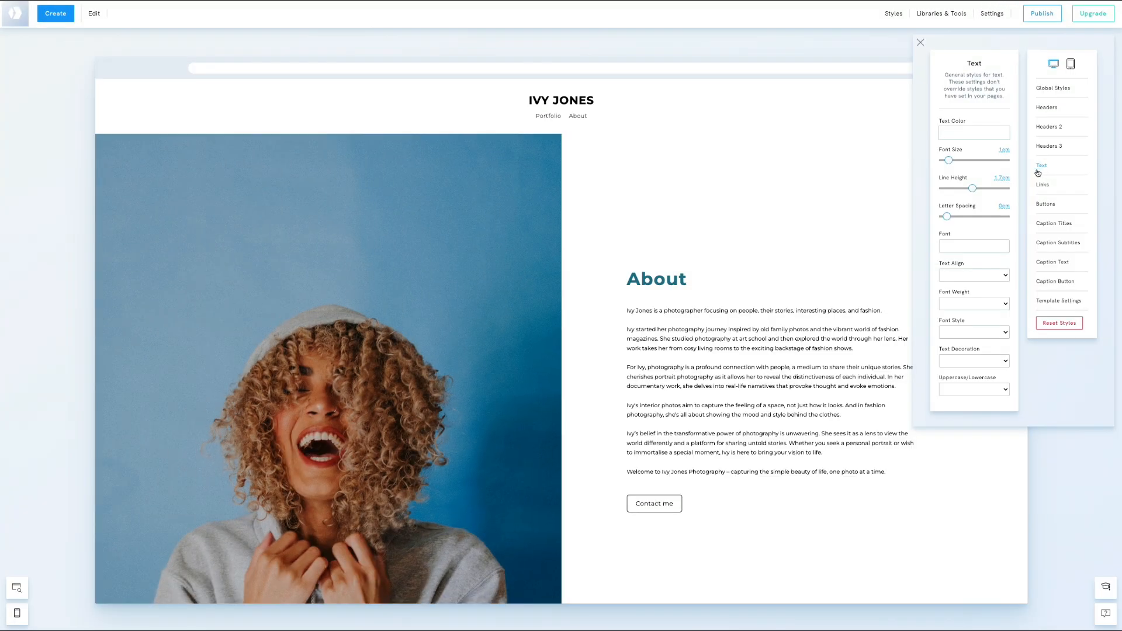
left_click_drag(949, 159, 953, 159)
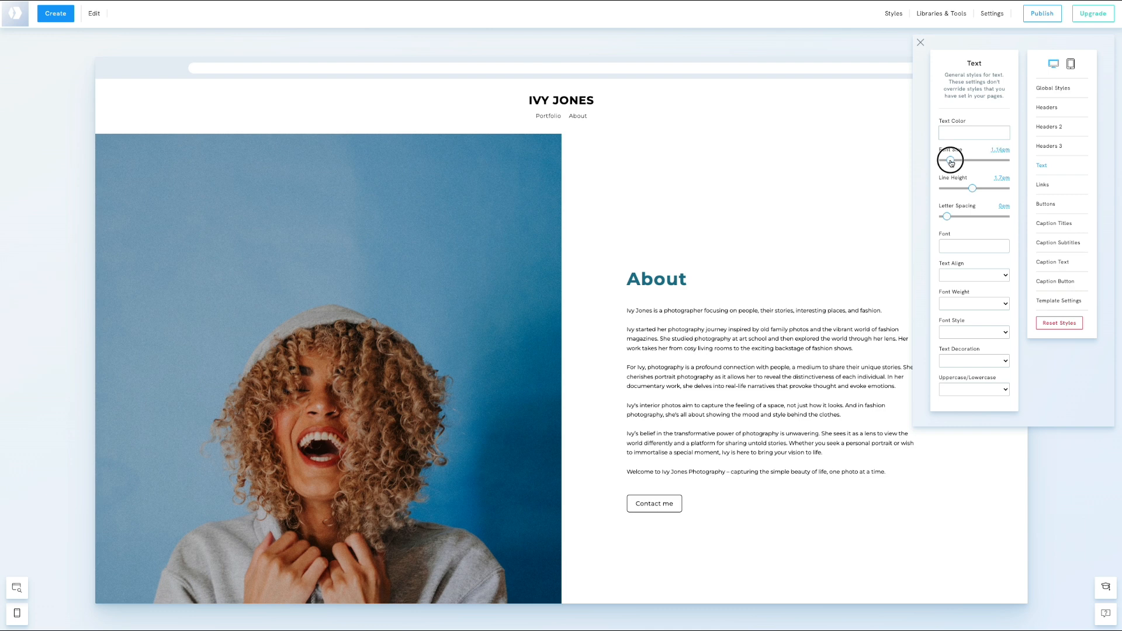
left_click_drag(946, 160, 958, 160)
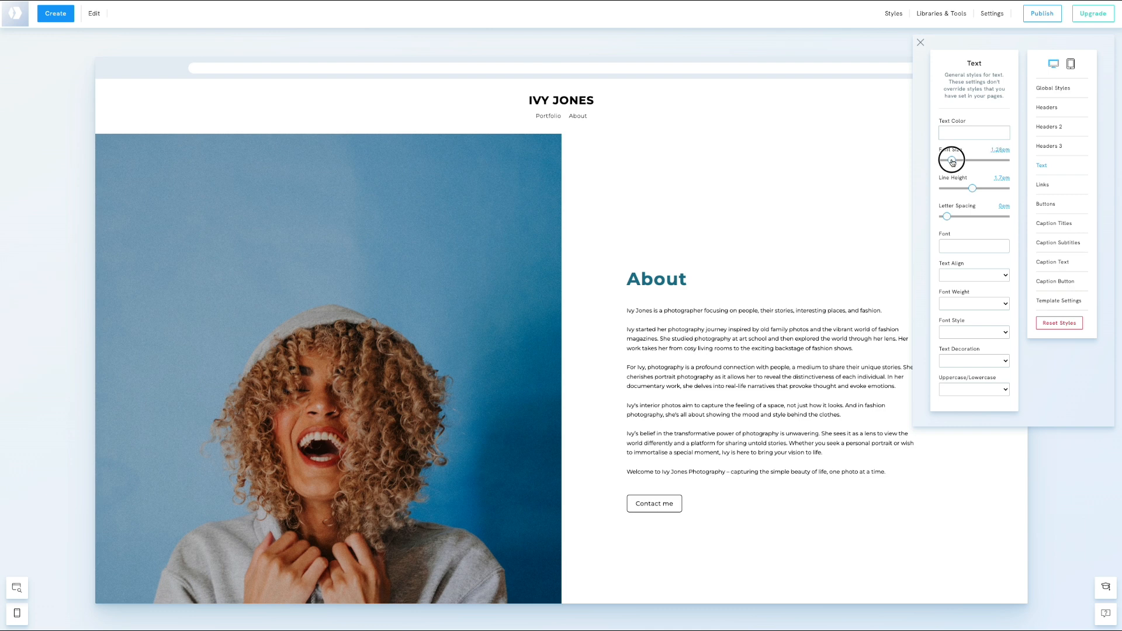
left_click_drag(952, 160, 952, 159)
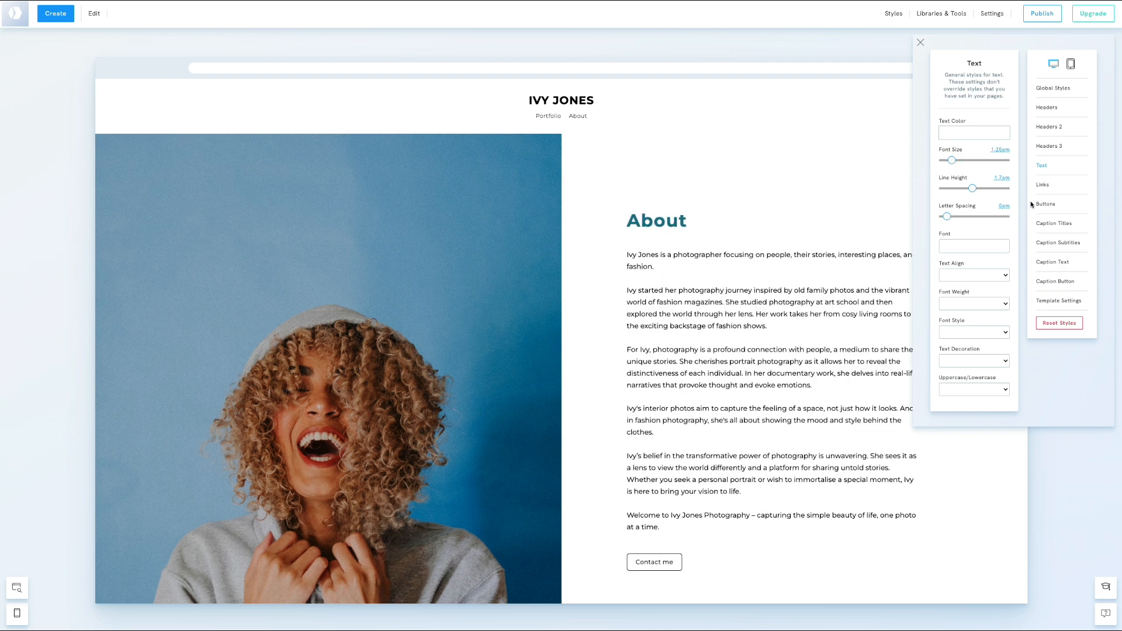
- Set the global link colour to dark teal and button border radius to 4.2em
left_click(1042, 185)
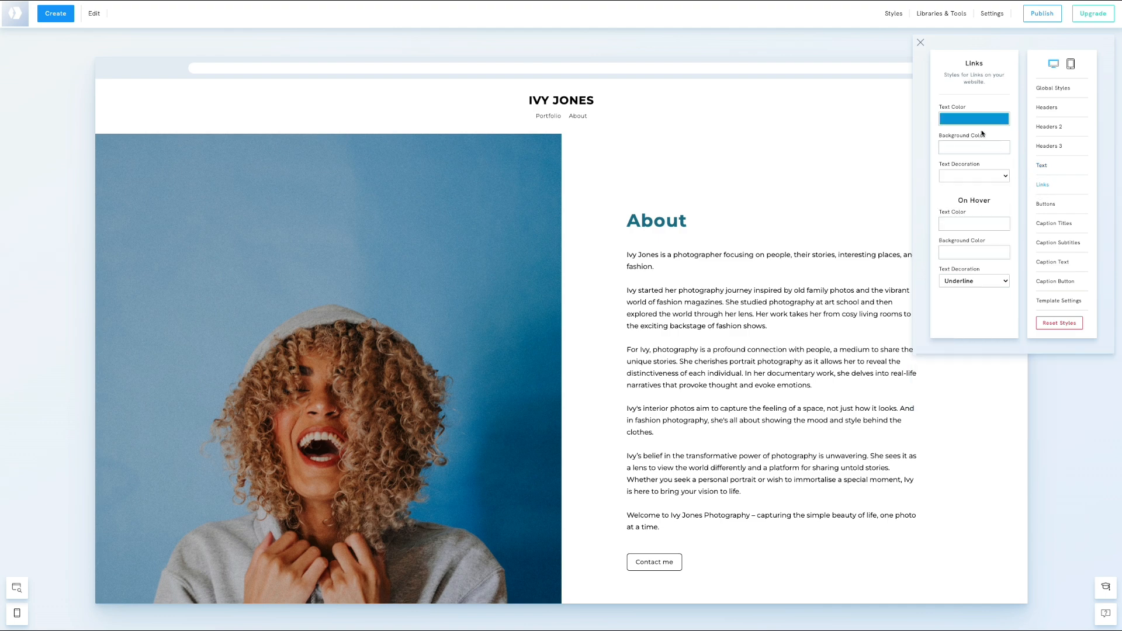
left_click(975, 118)
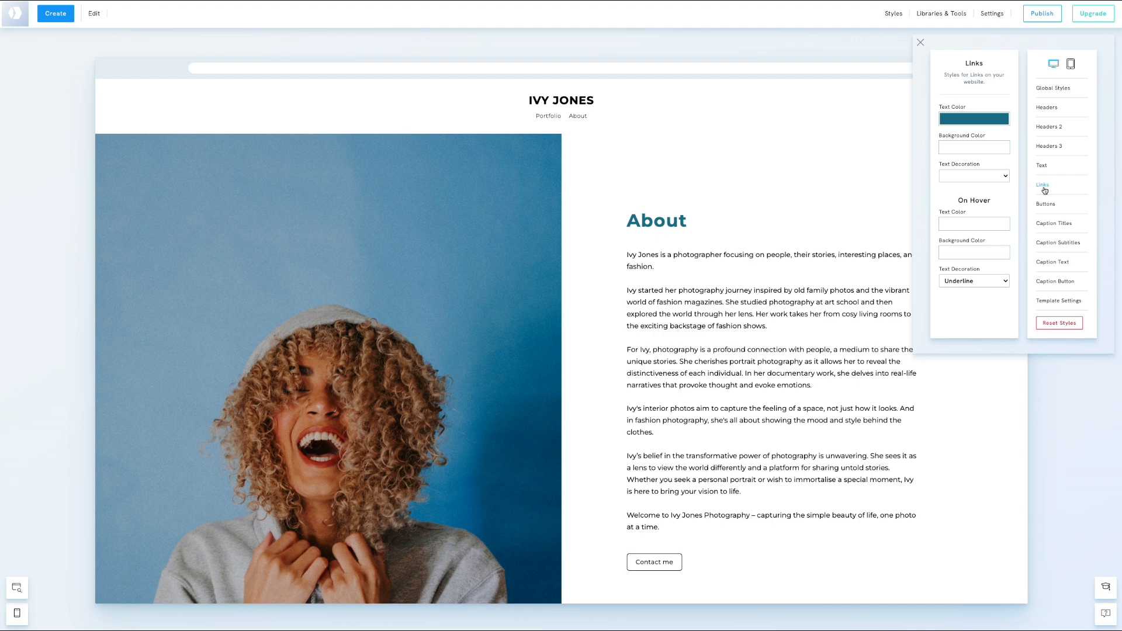
left_click(1046, 204)
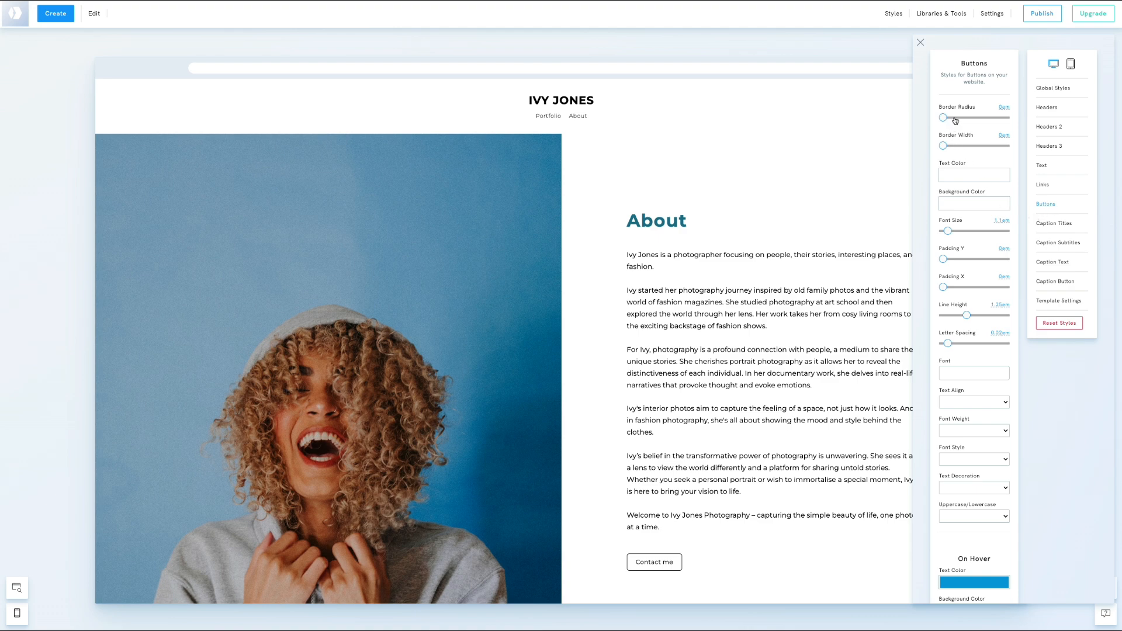
left_click_drag(943, 117, 955, 117)
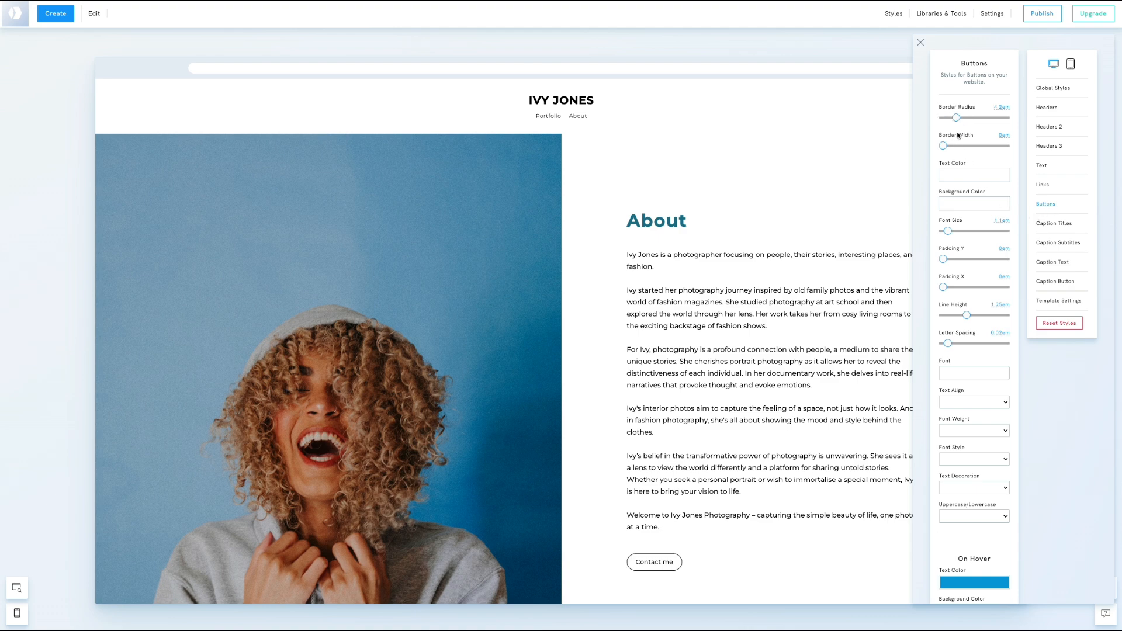
- Give buttons a hover style with white text on a black background
scroll("down", 3)
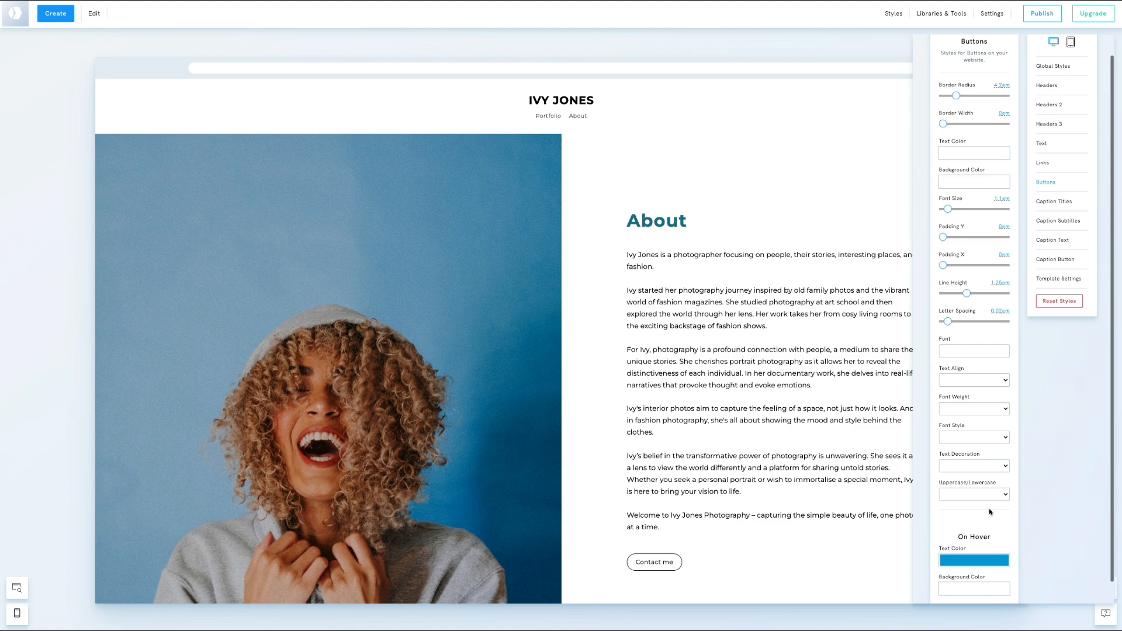
scroll("down", 3)
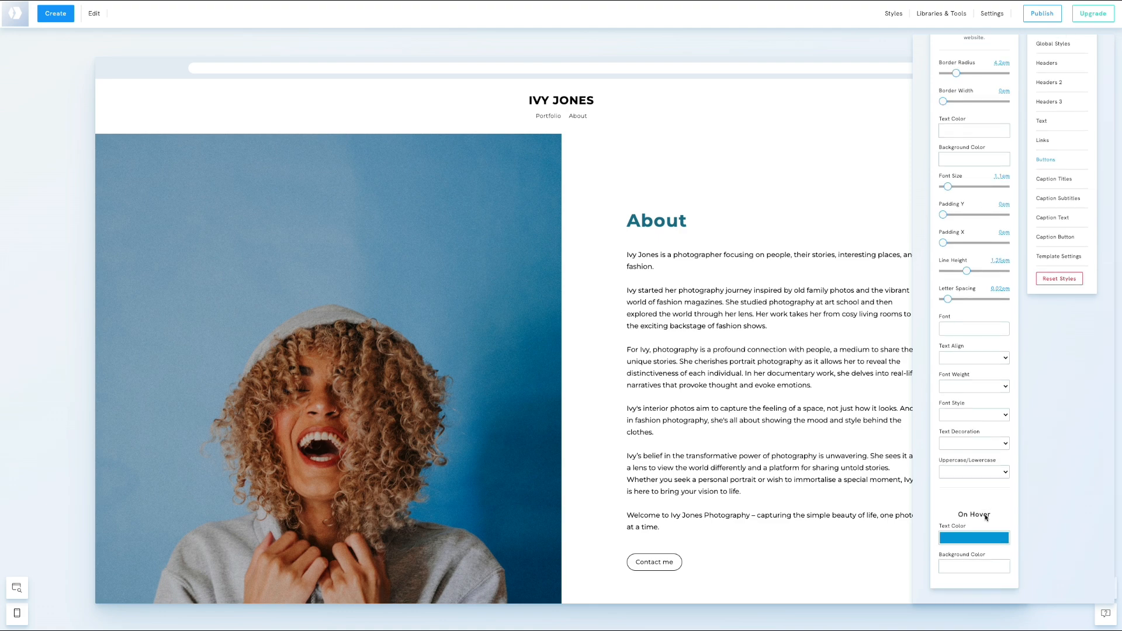
left_click(974, 538)
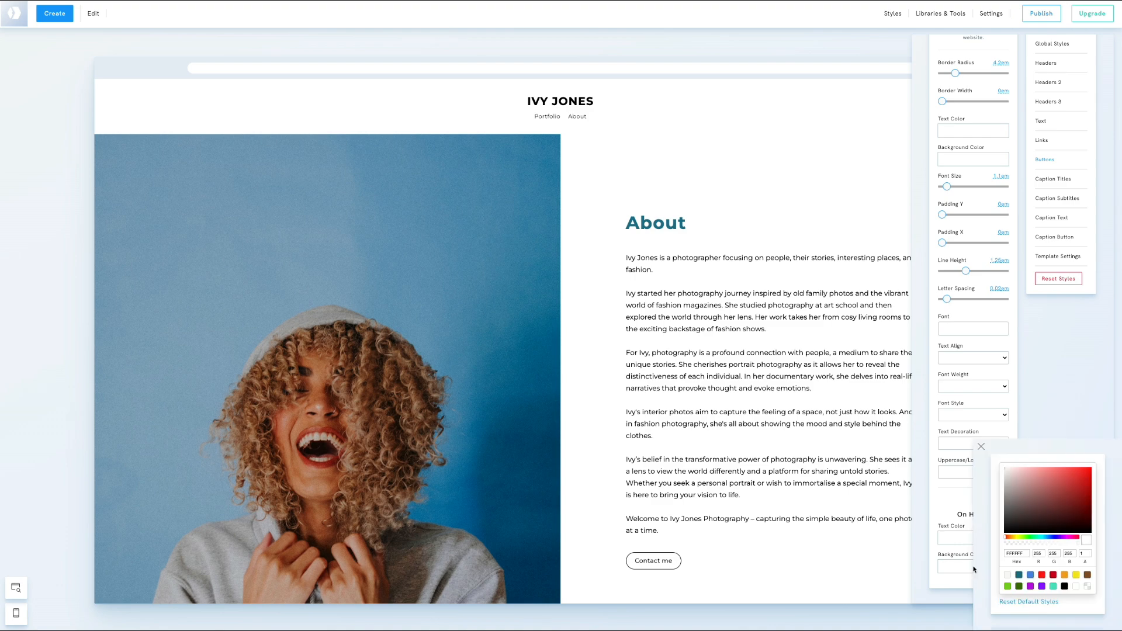
left_click(1065, 588)
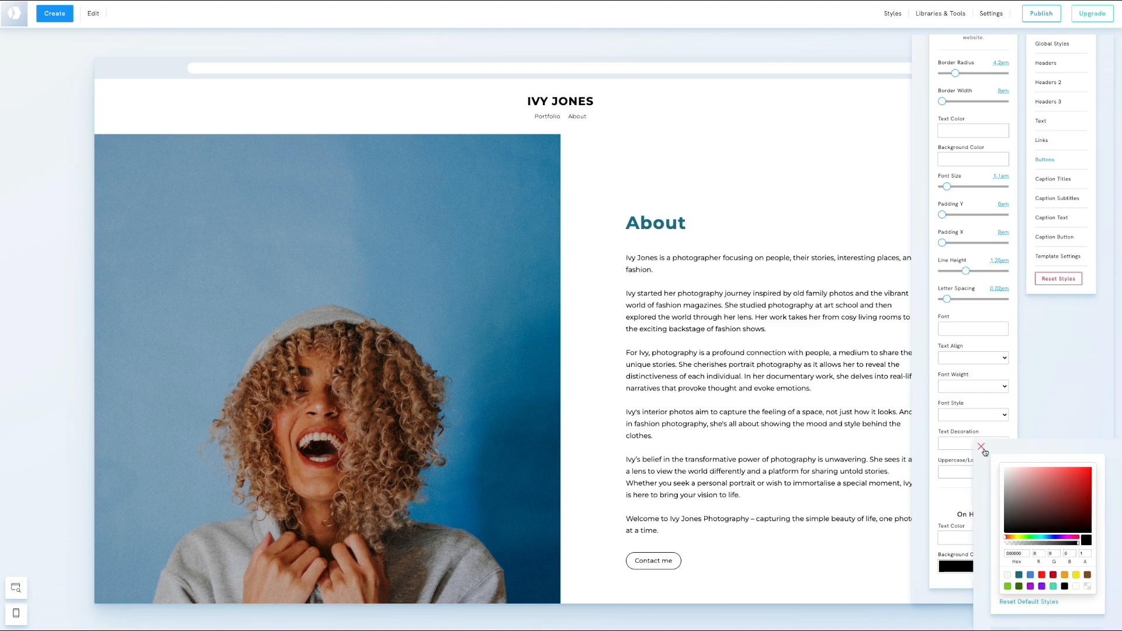
left_click(980, 447)
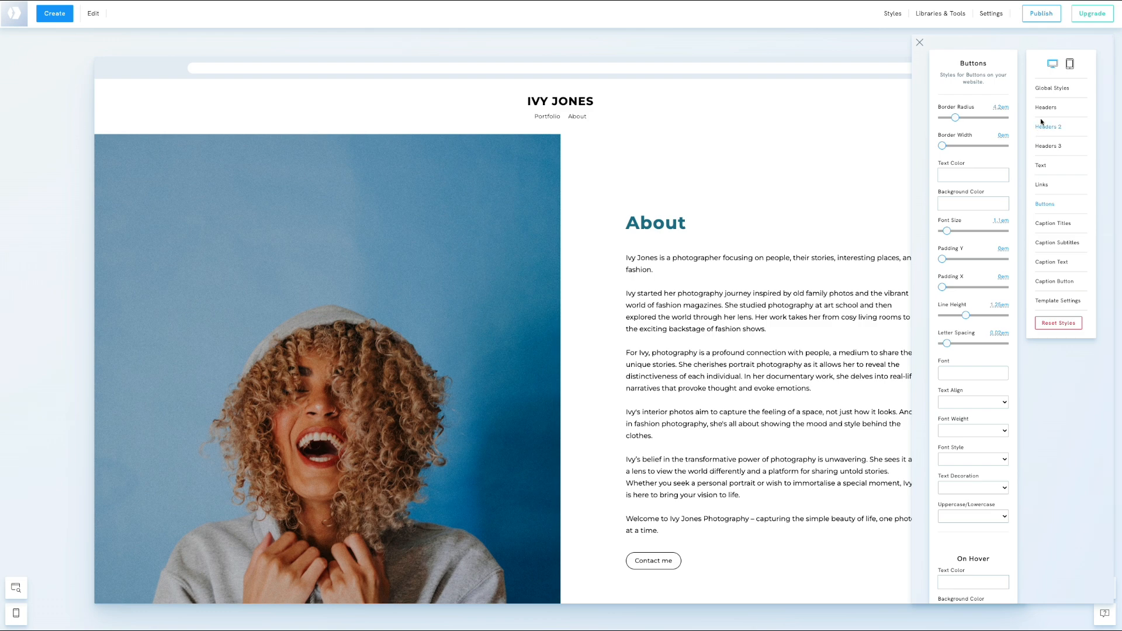
- Set the global header style to Uppercase and edit its font size value
left_click(1046, 107)
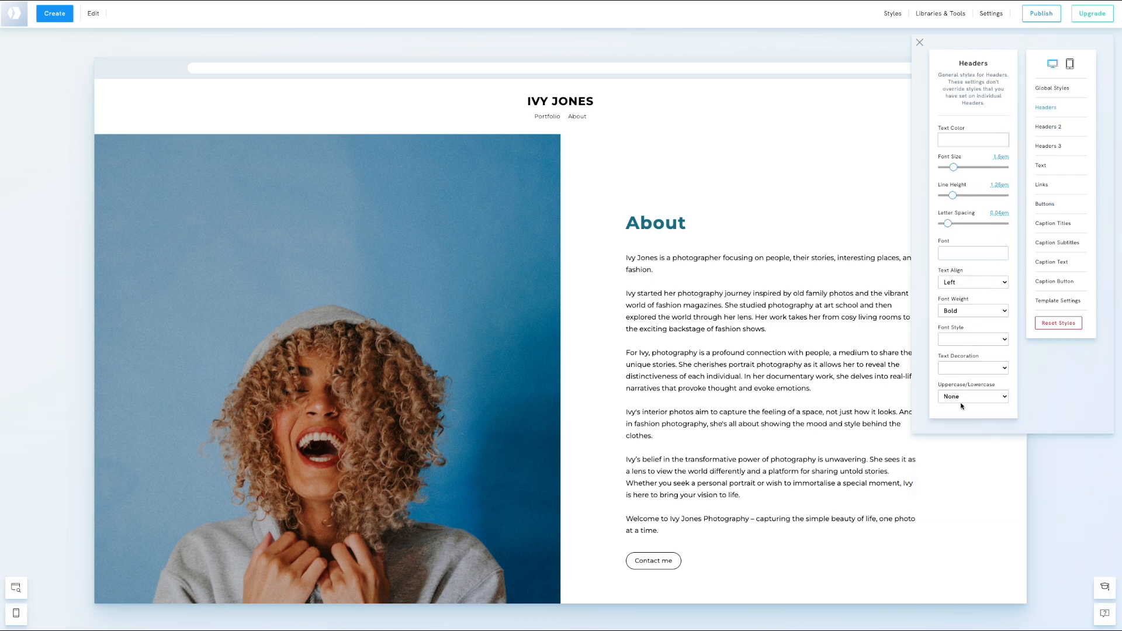
left_click(974, 397)
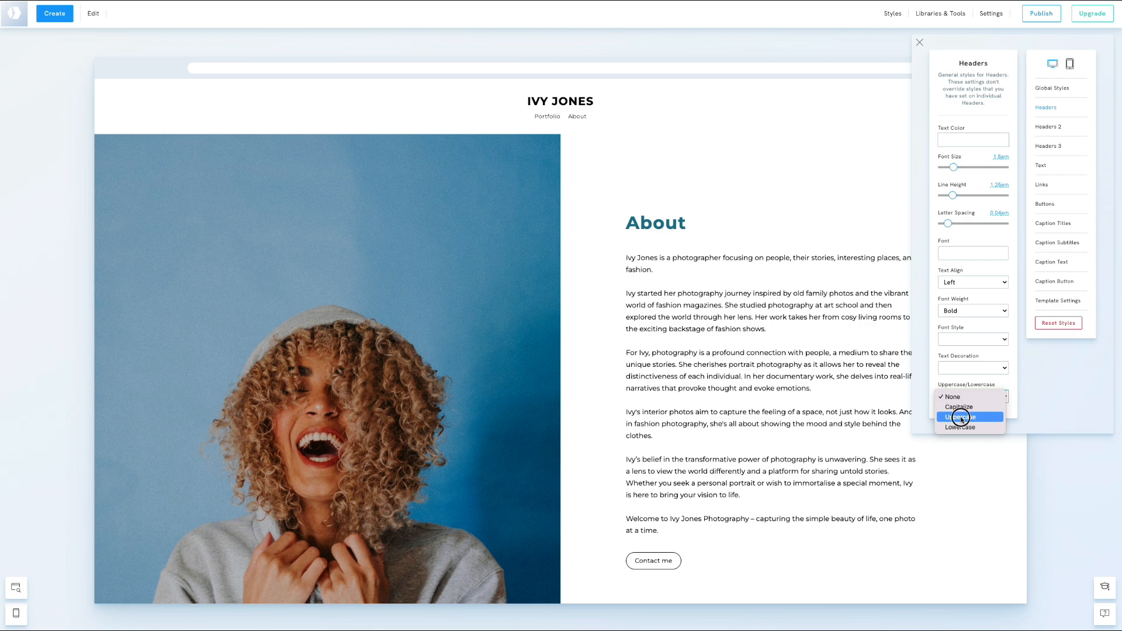
left_click(960, 416)
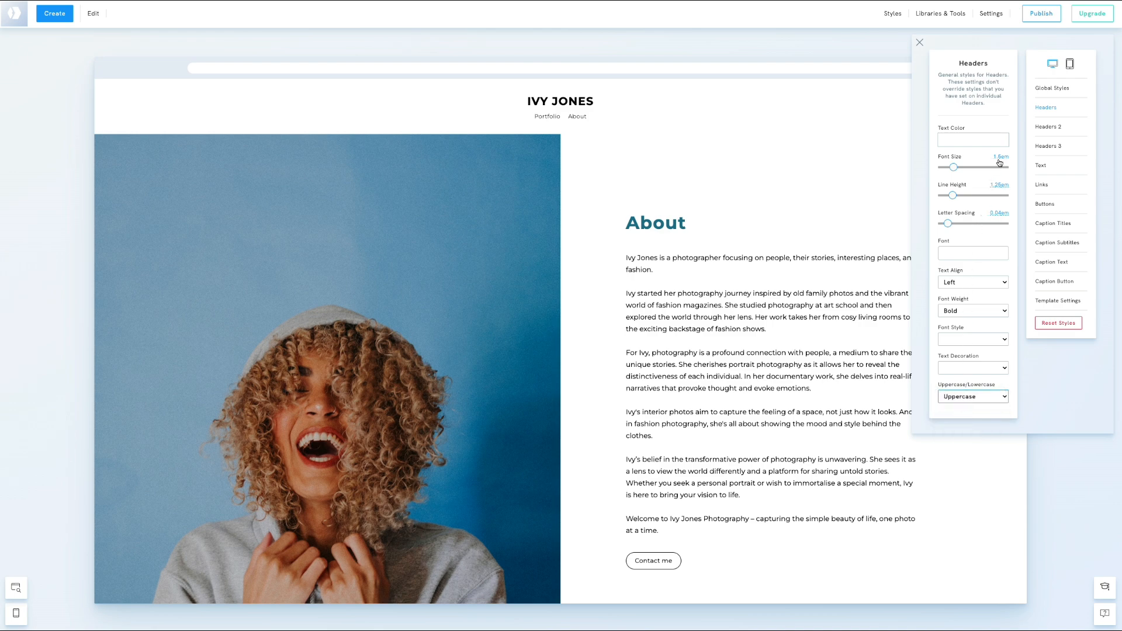
left_click(999, 156)
type("2.8")
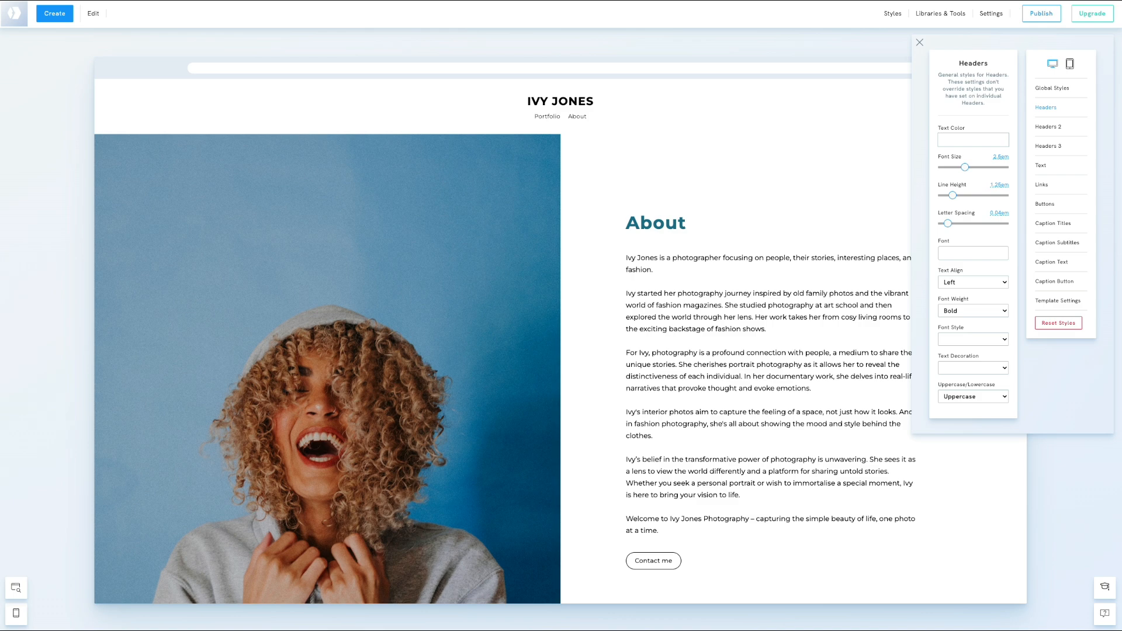
mouse_move(933, 216)
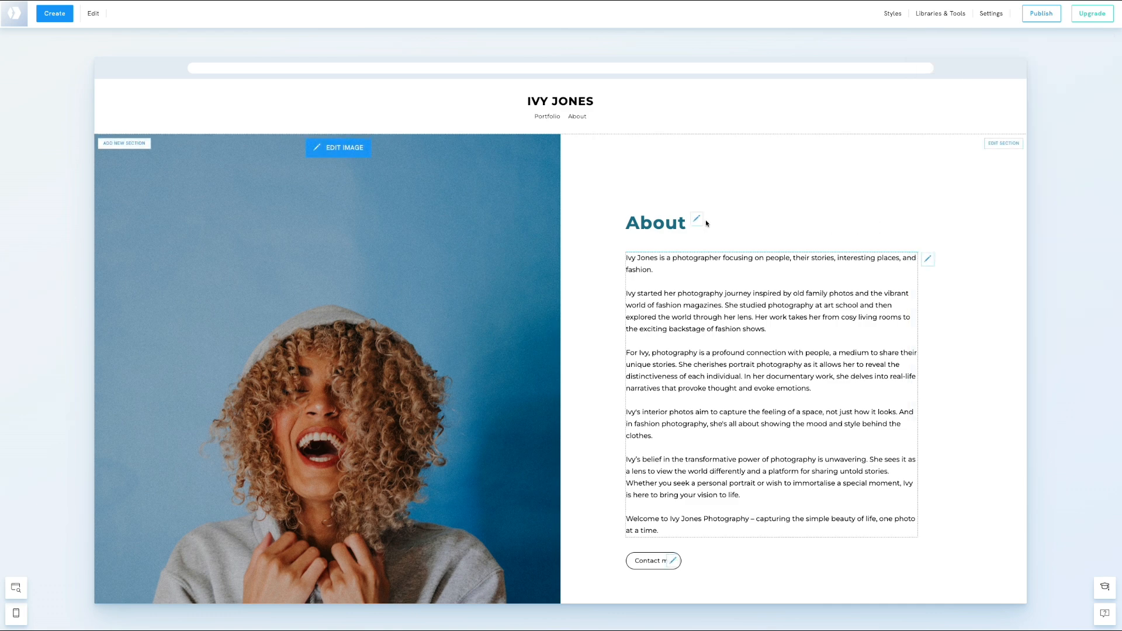
- Reset the About heading's individual styles and confirm the reset
left_click(695, 219)
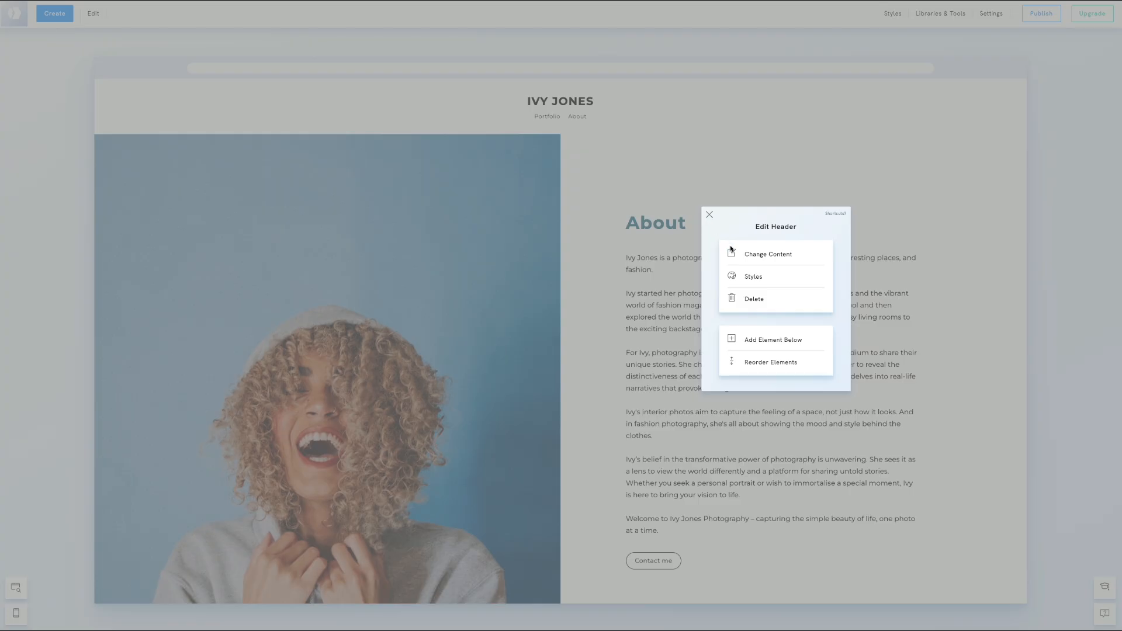
left_click(753, 276)
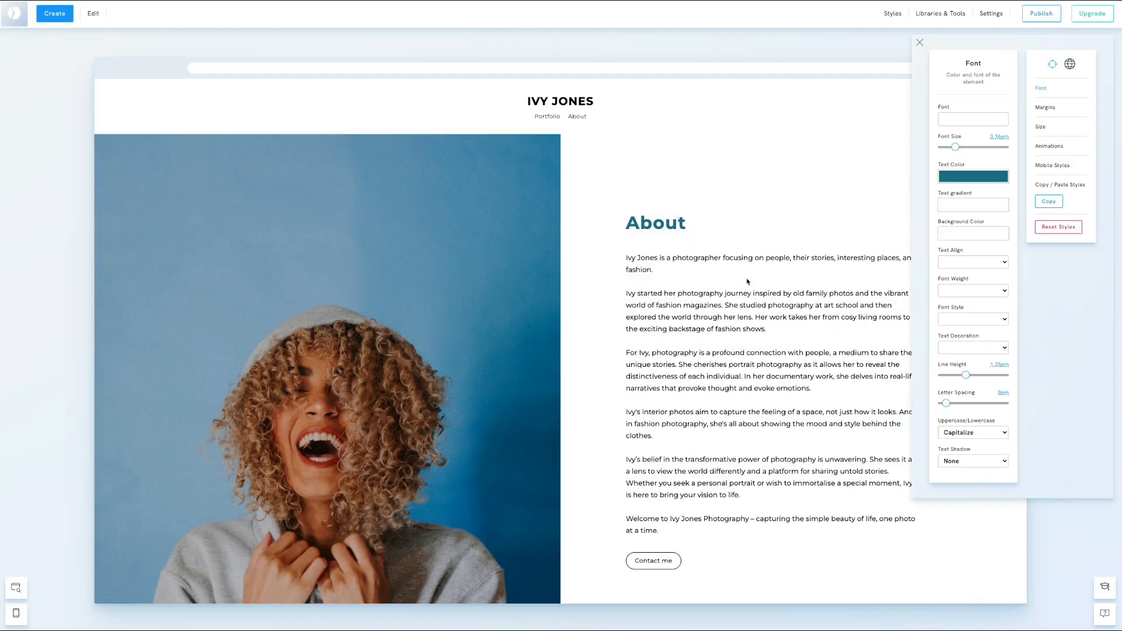
left_click(1060, 227)
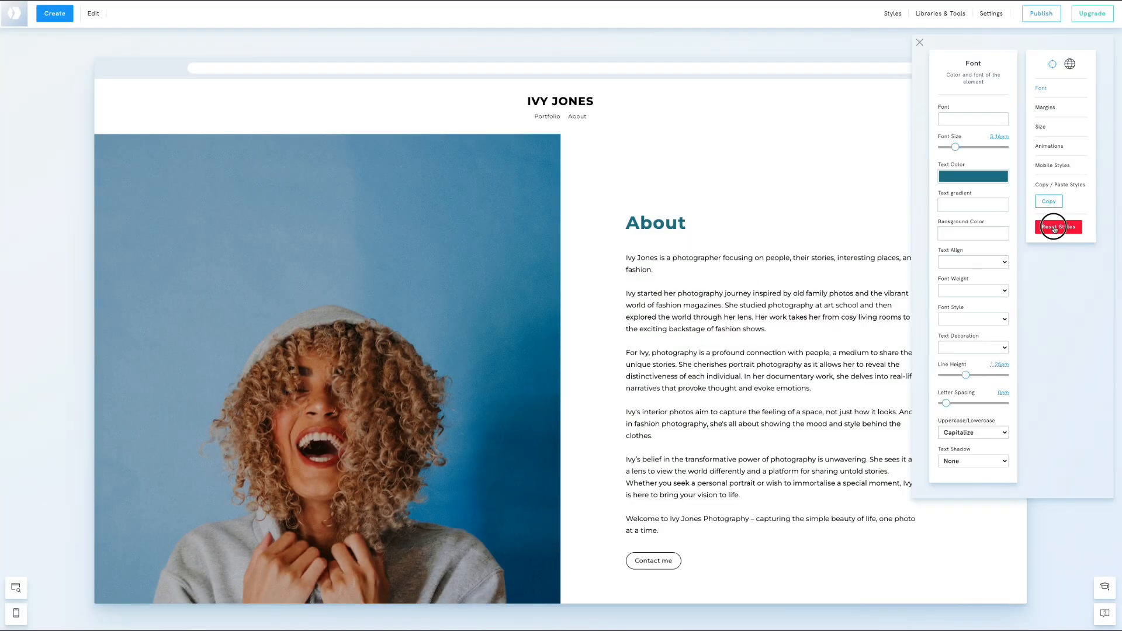
left_click(1061, 227)
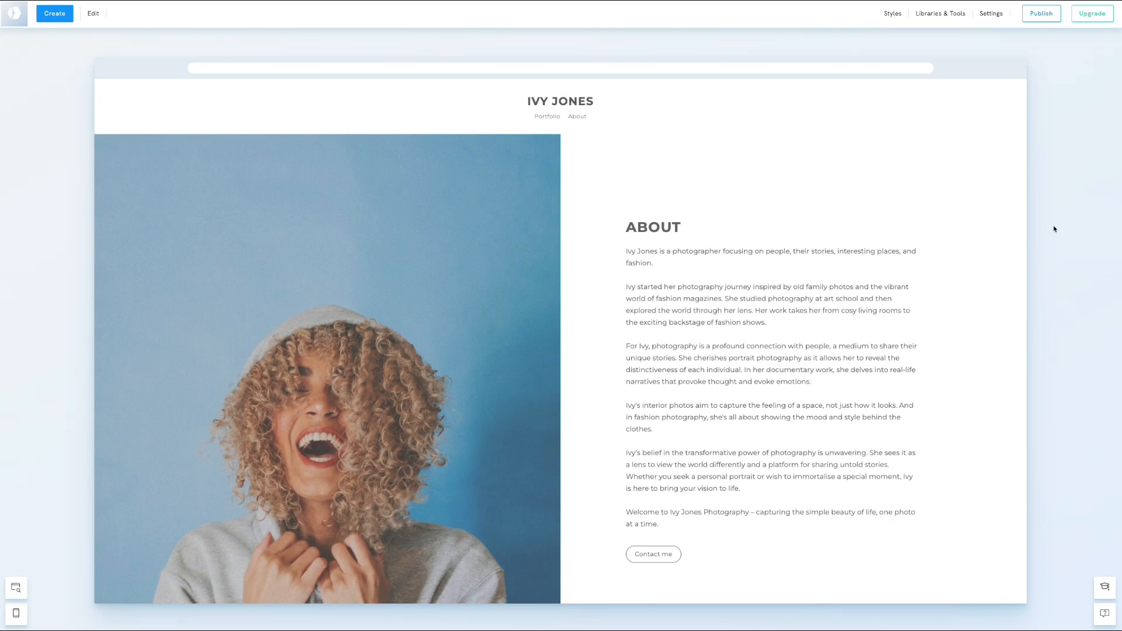